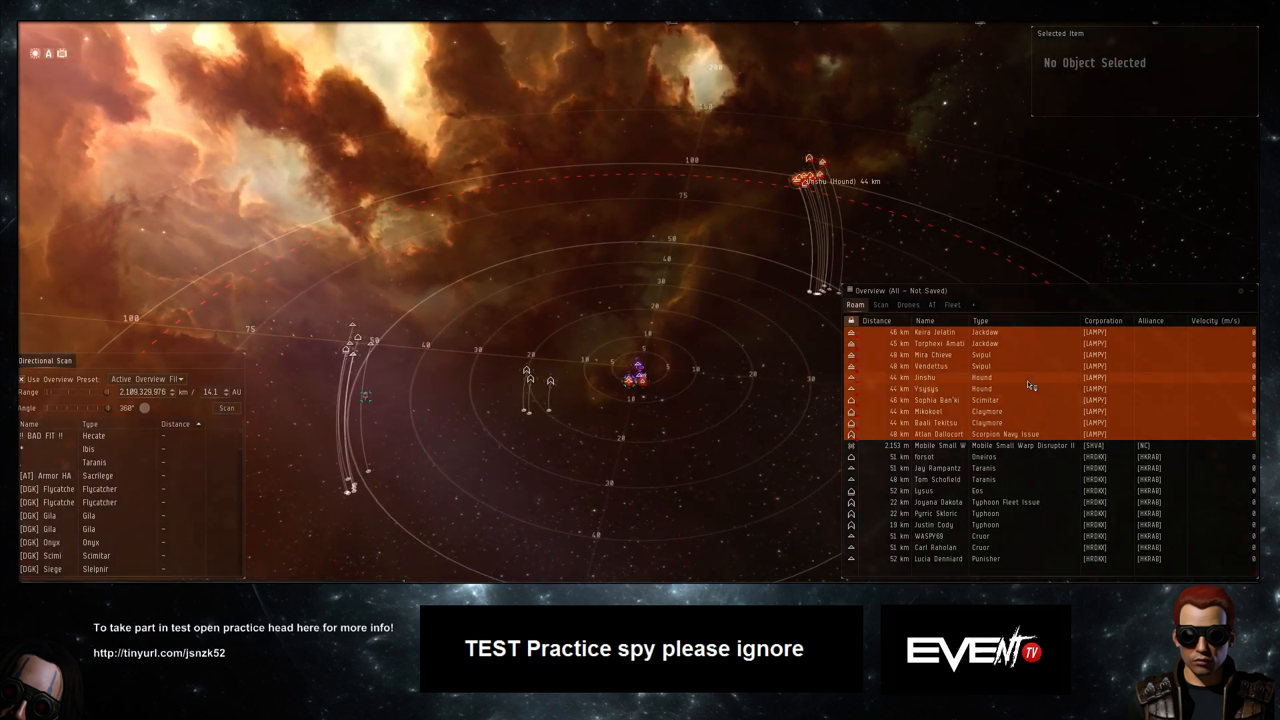
mouse_move(990, 385)
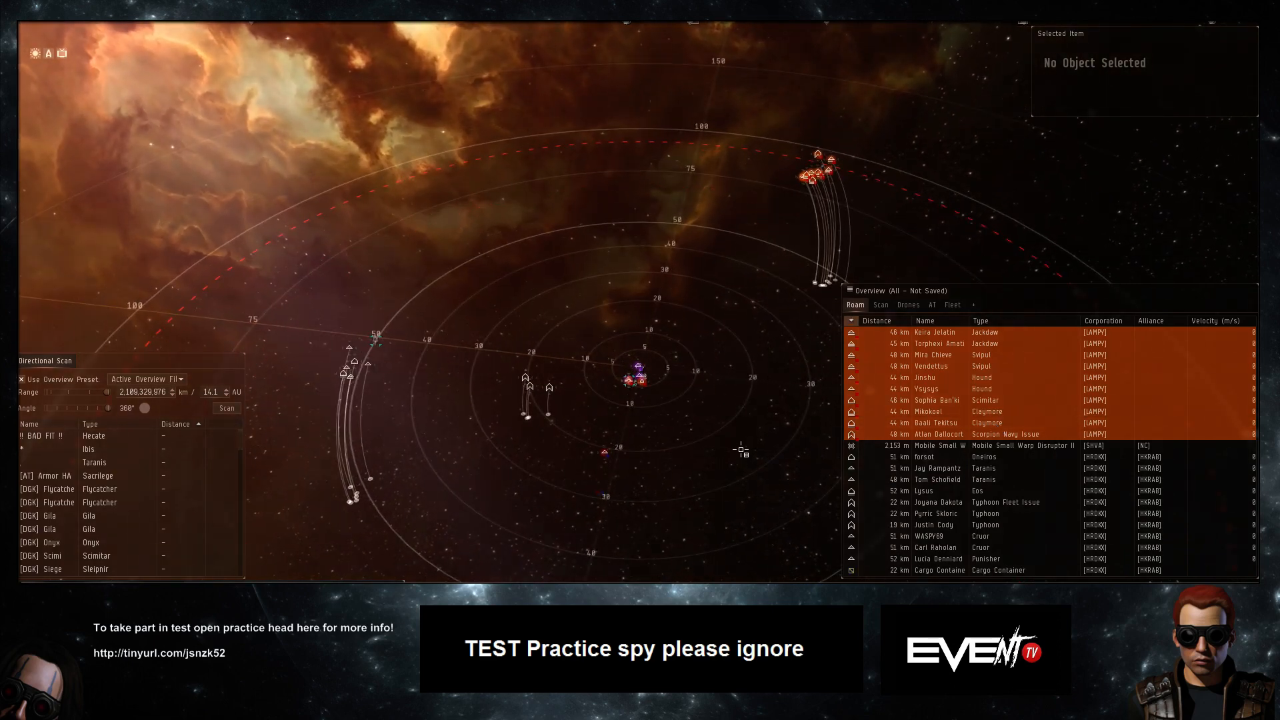
mouse_move(935, 416)
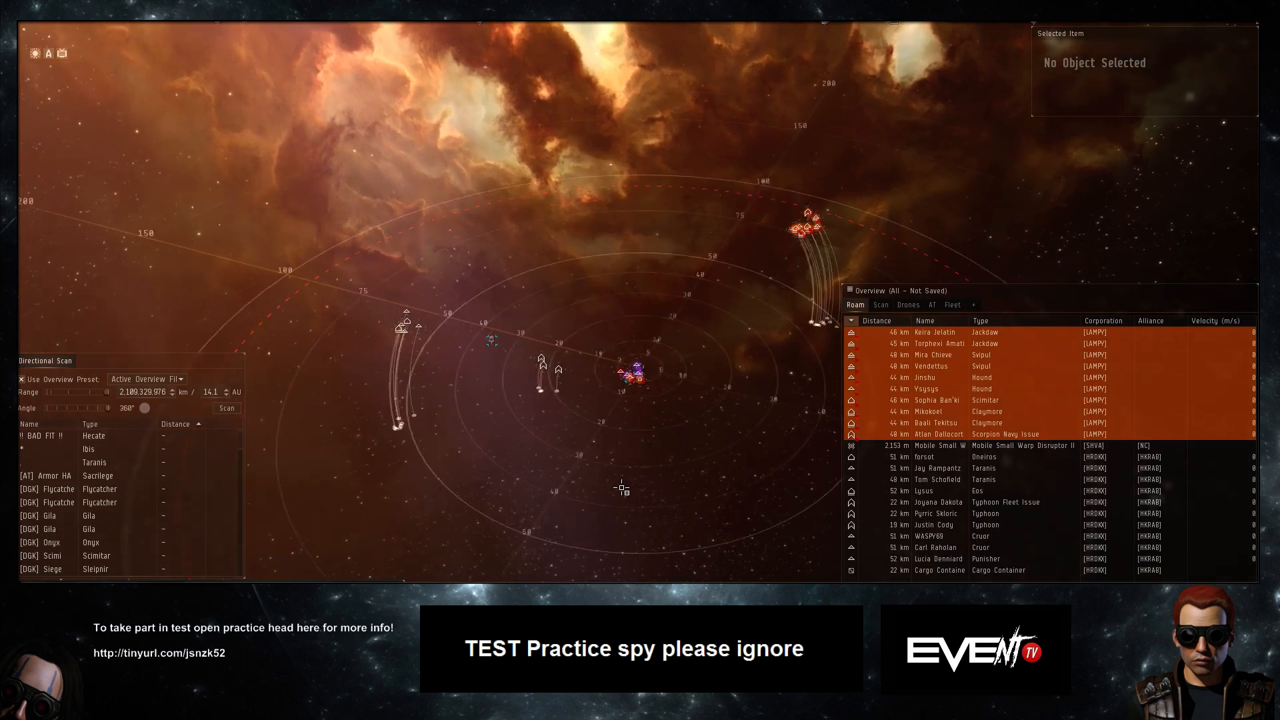
Select the Hard Knocks Typhoon in the Overview instead of the Typhoon Fleet Issue
left_click(936, 502)
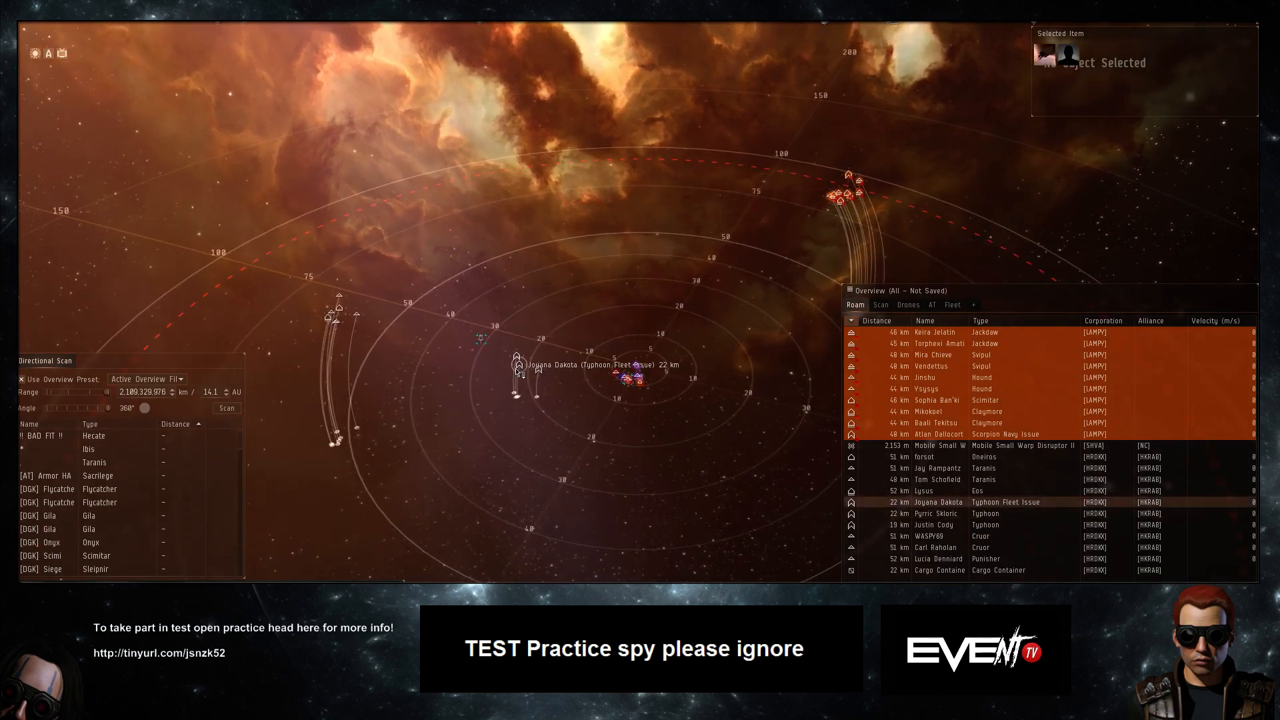
left_click(939, 513)
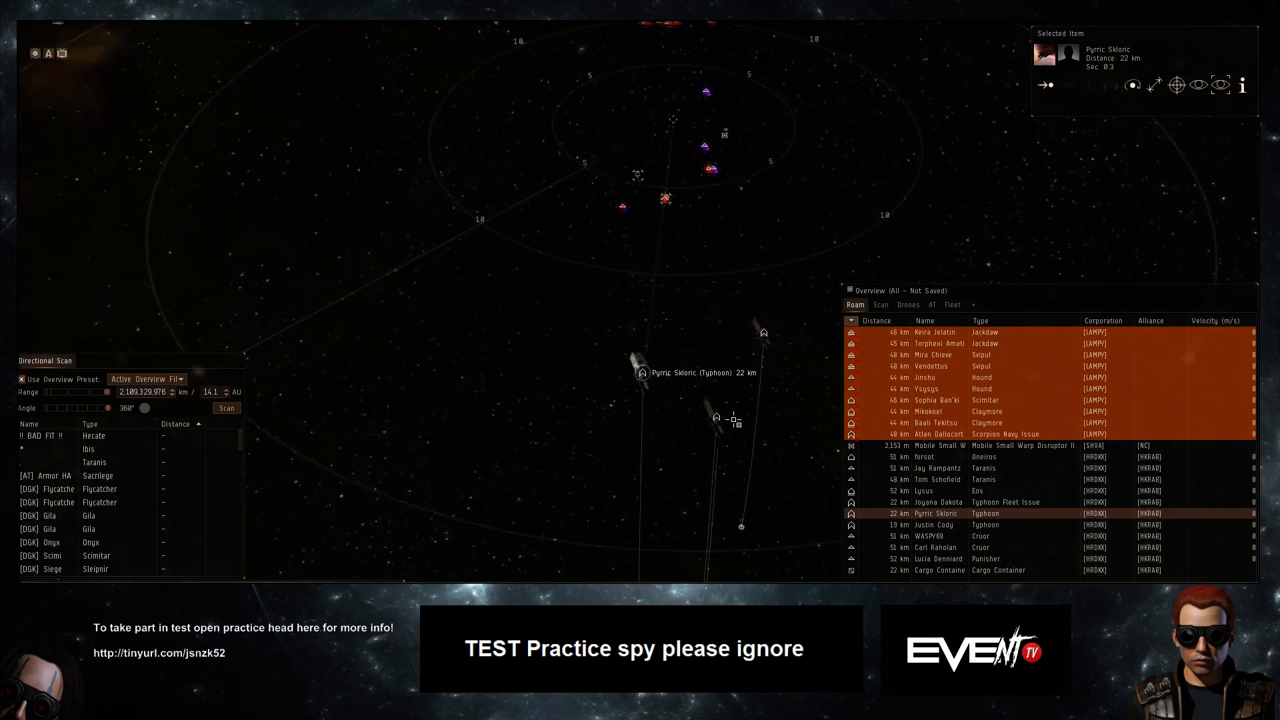
mouse_move(717, 416)
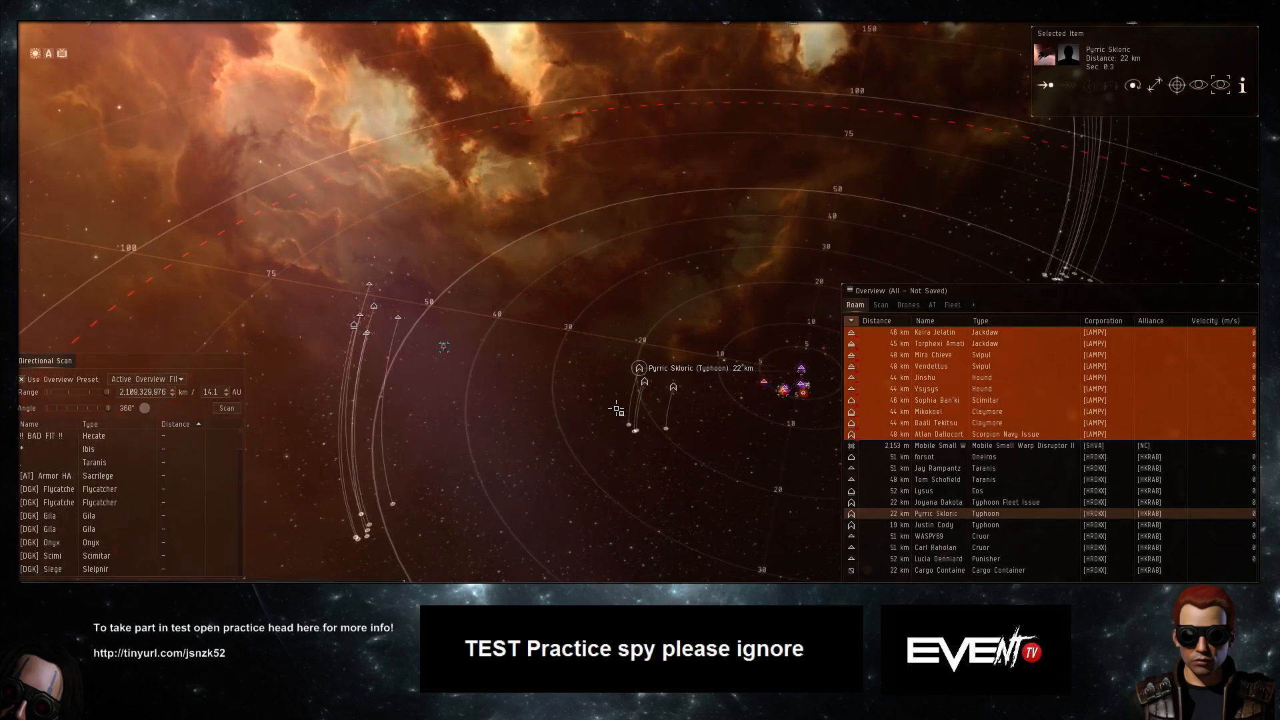
left_click(226, 407)
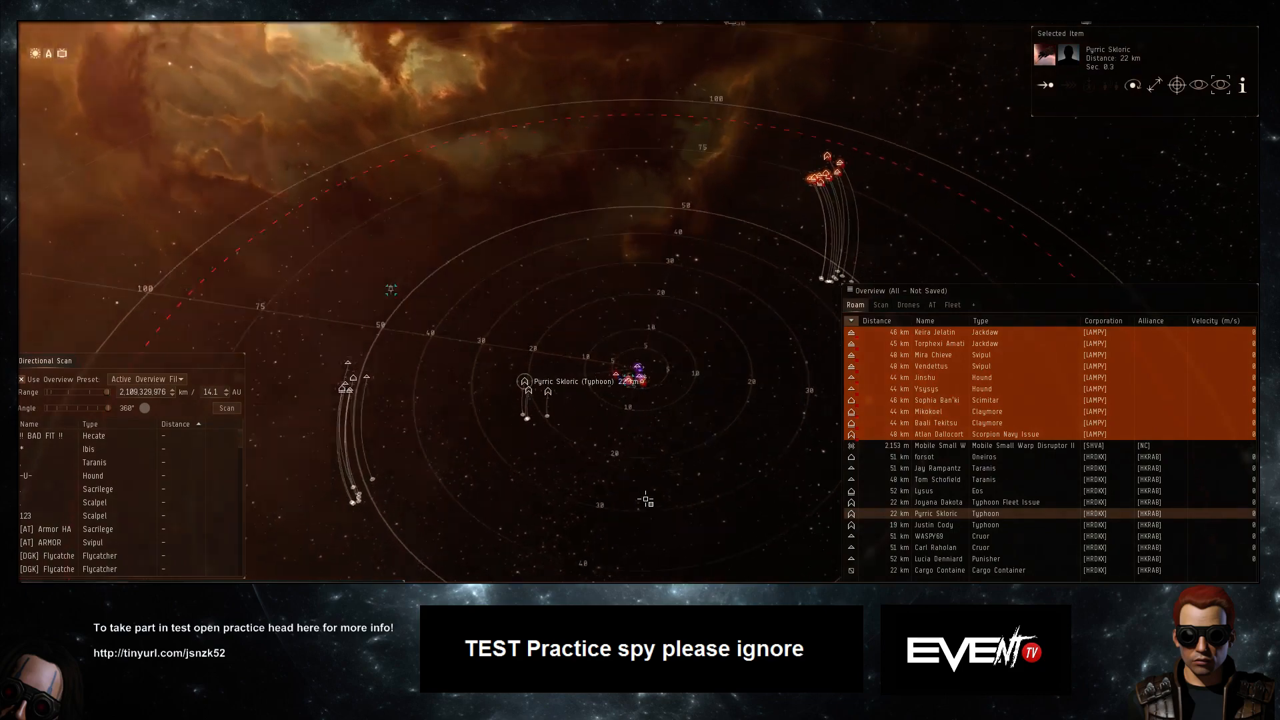
scroll("down", 3)
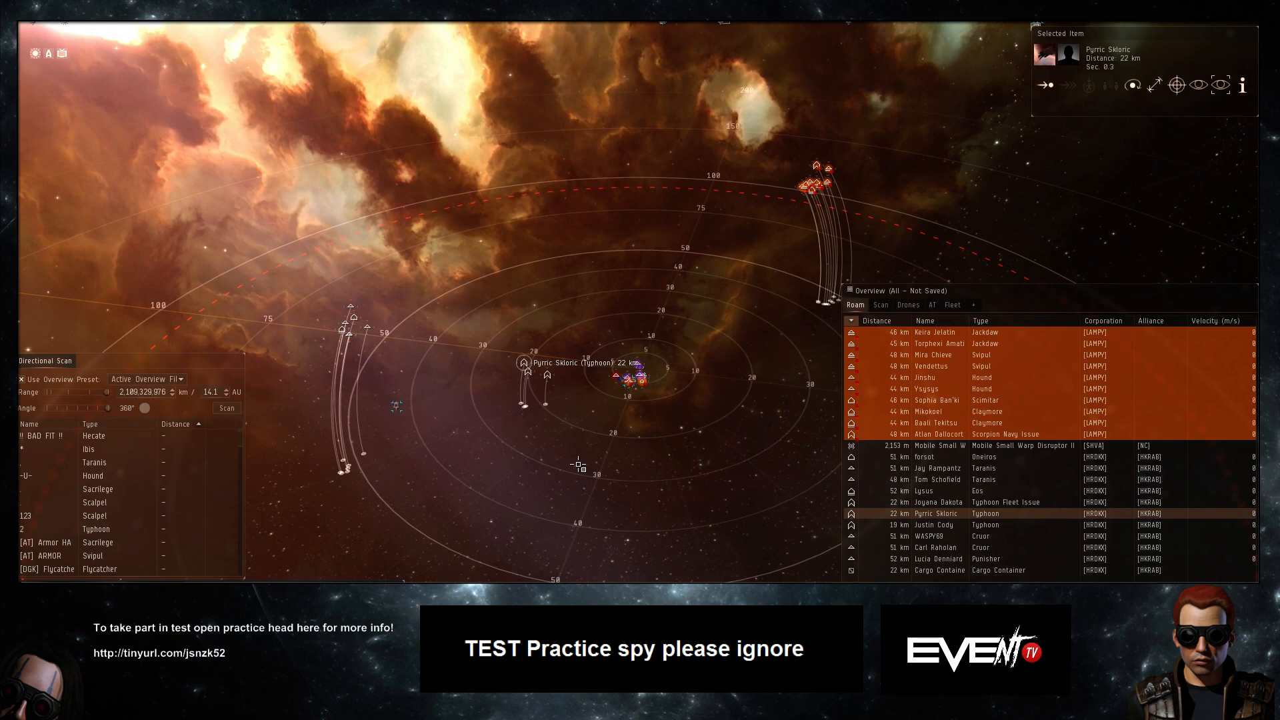
mouse_move(823, 564)
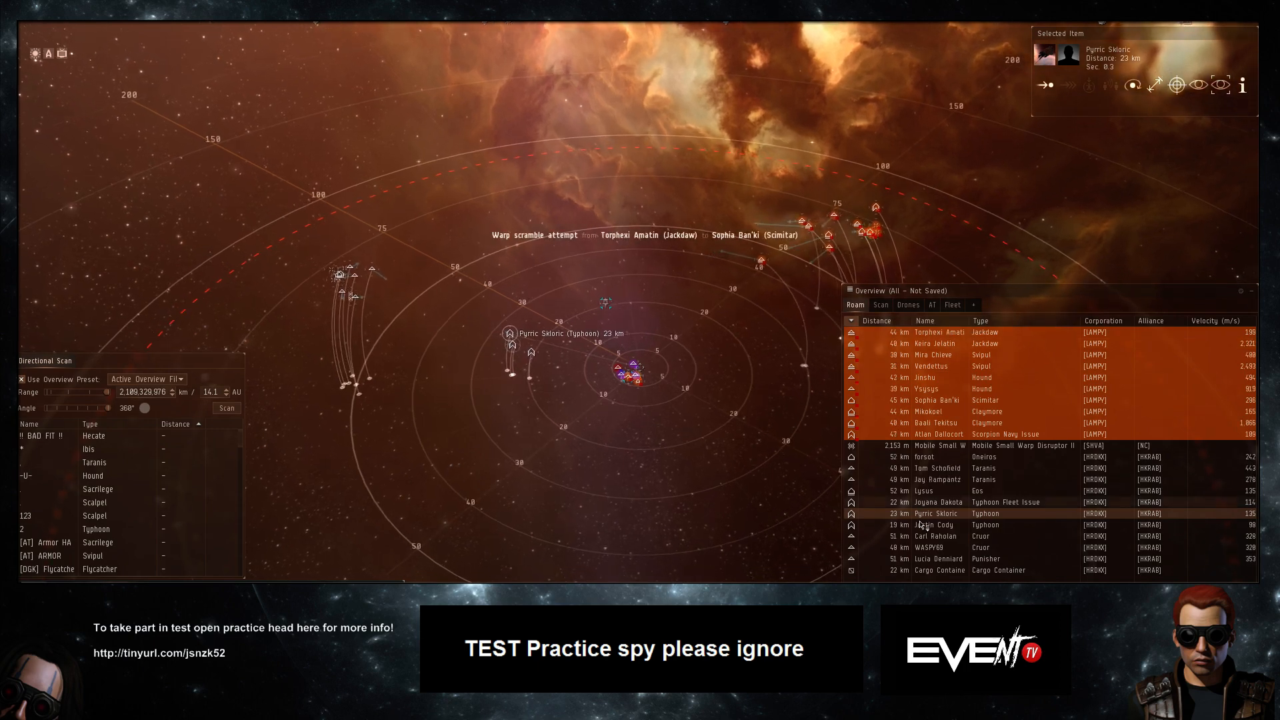
Select the Hard Knocks Taranis and lock another enemy ship from the Overview
left_click(938, 468)
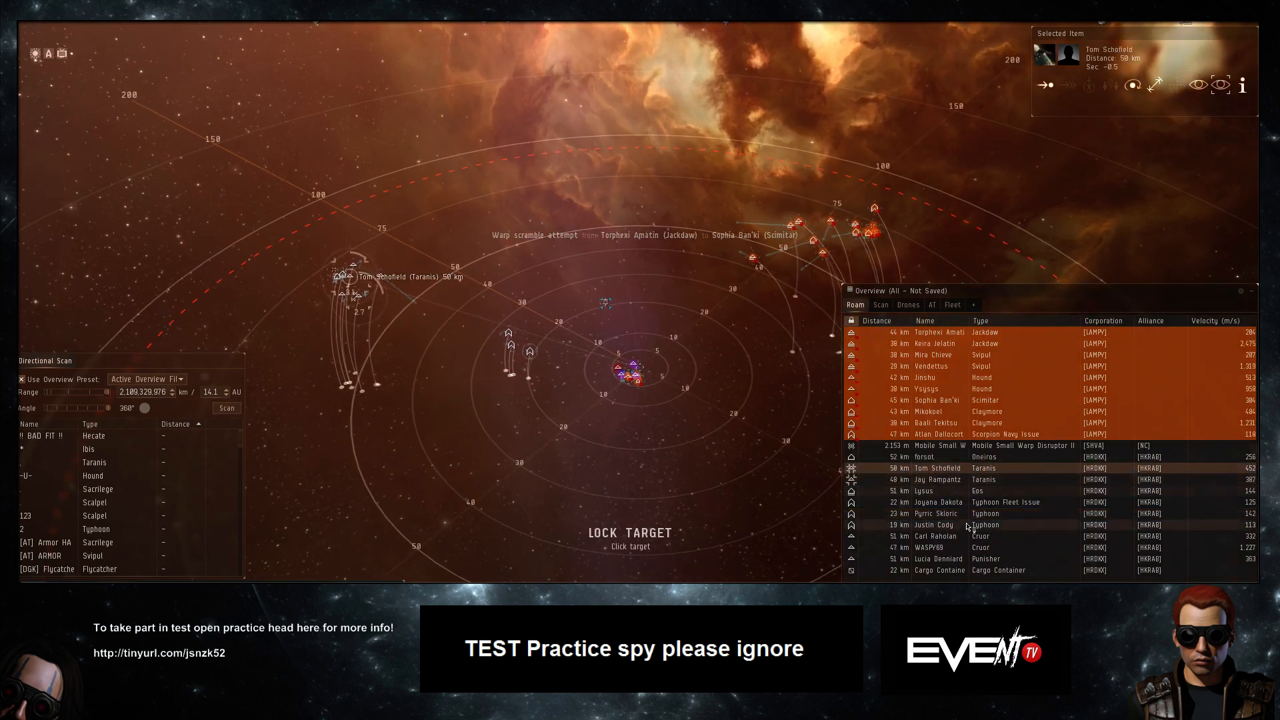
left_click(937, 559)
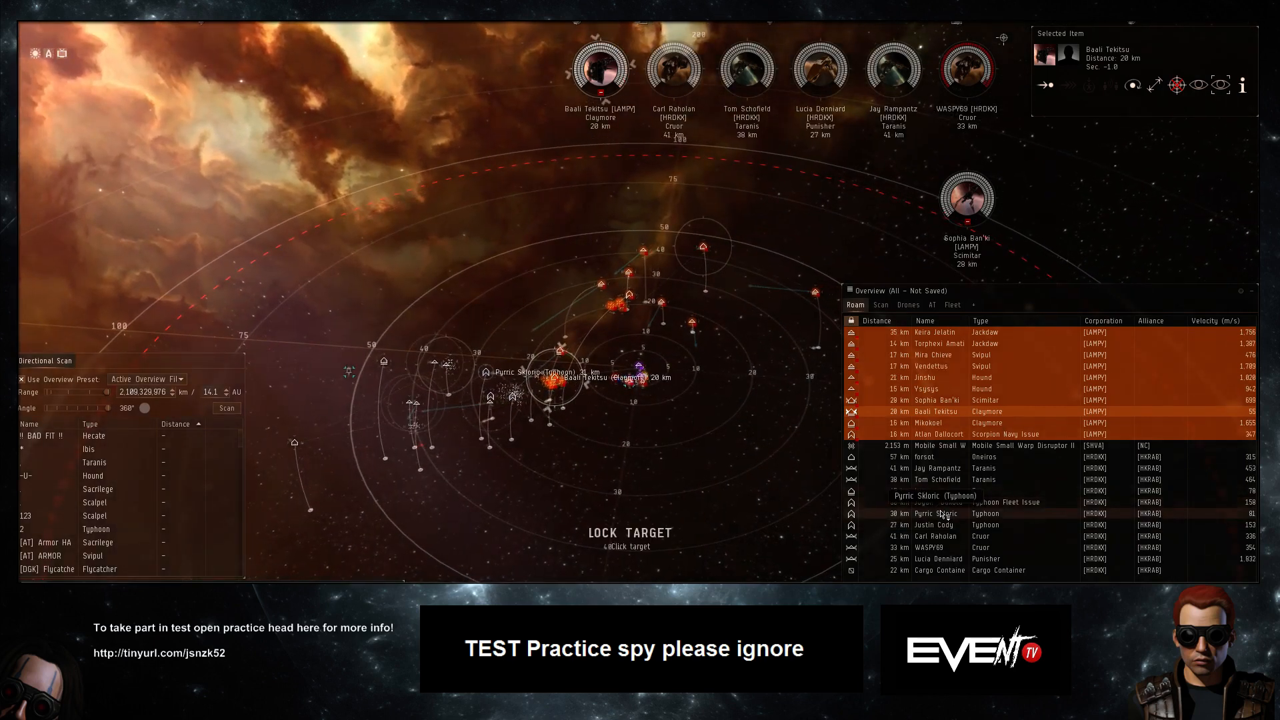
Lock the Hard Knocks Typhoon and pick further Overview rows
left_click(937, 524)
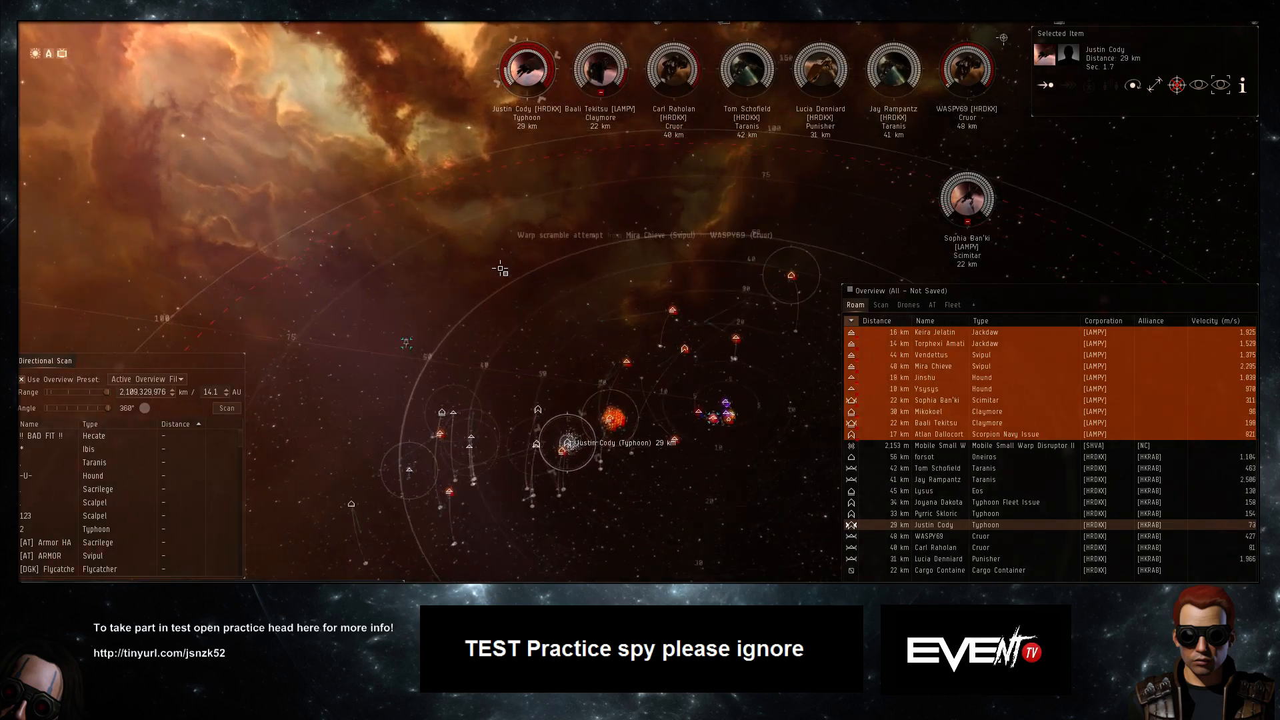
mouse_move(1198, 84)
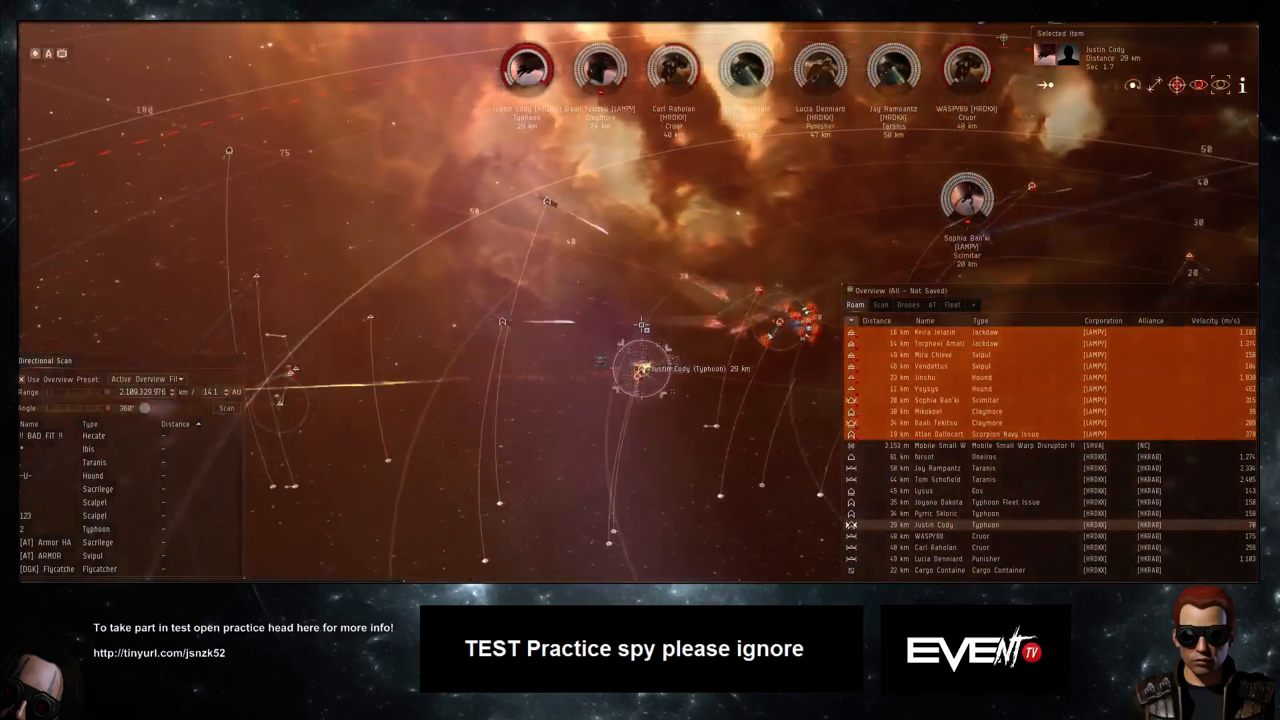
left_click(939, 513)
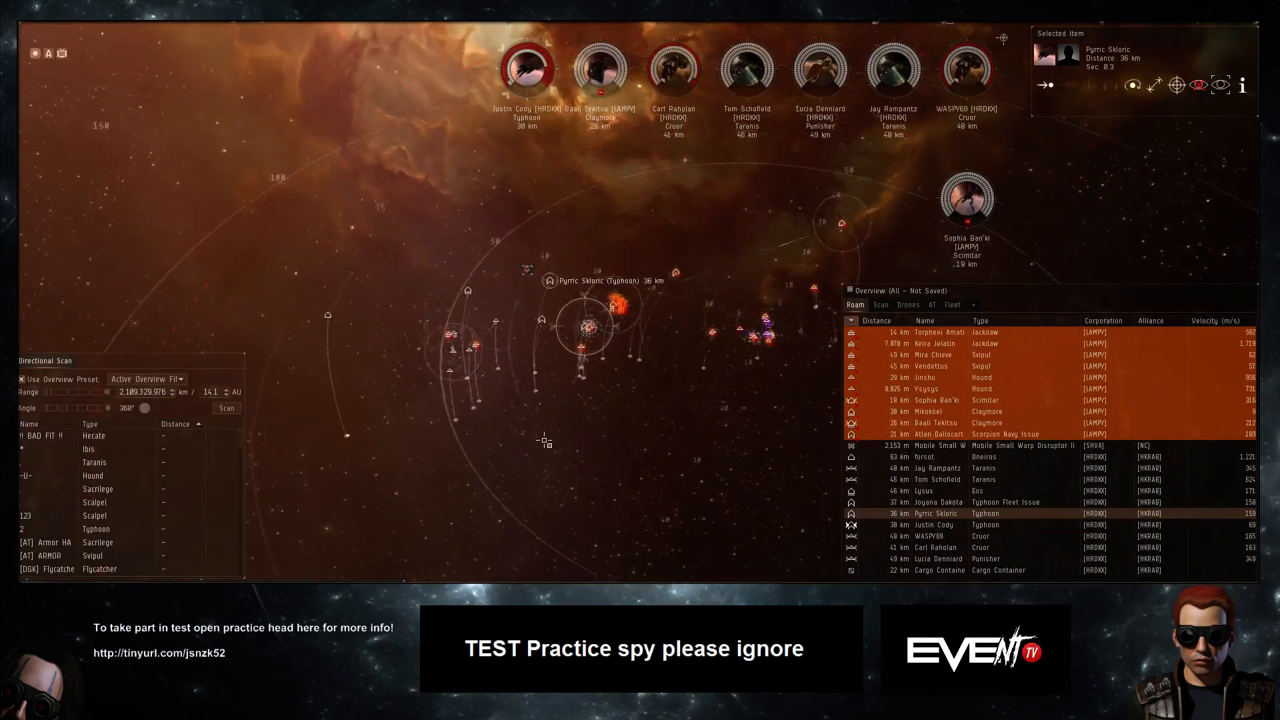
left_click(939, 422)
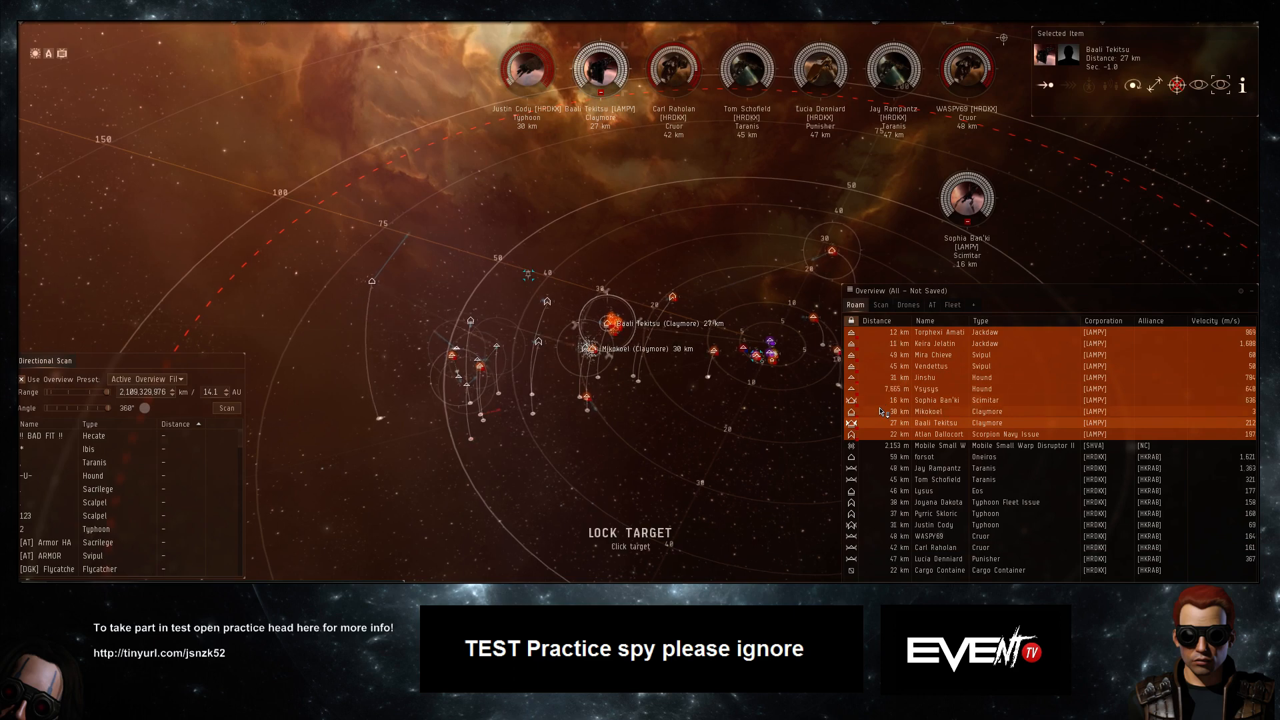
Select and lock Atlan Dallocort's Scorpion Navy Issue
left_click(943, 433)
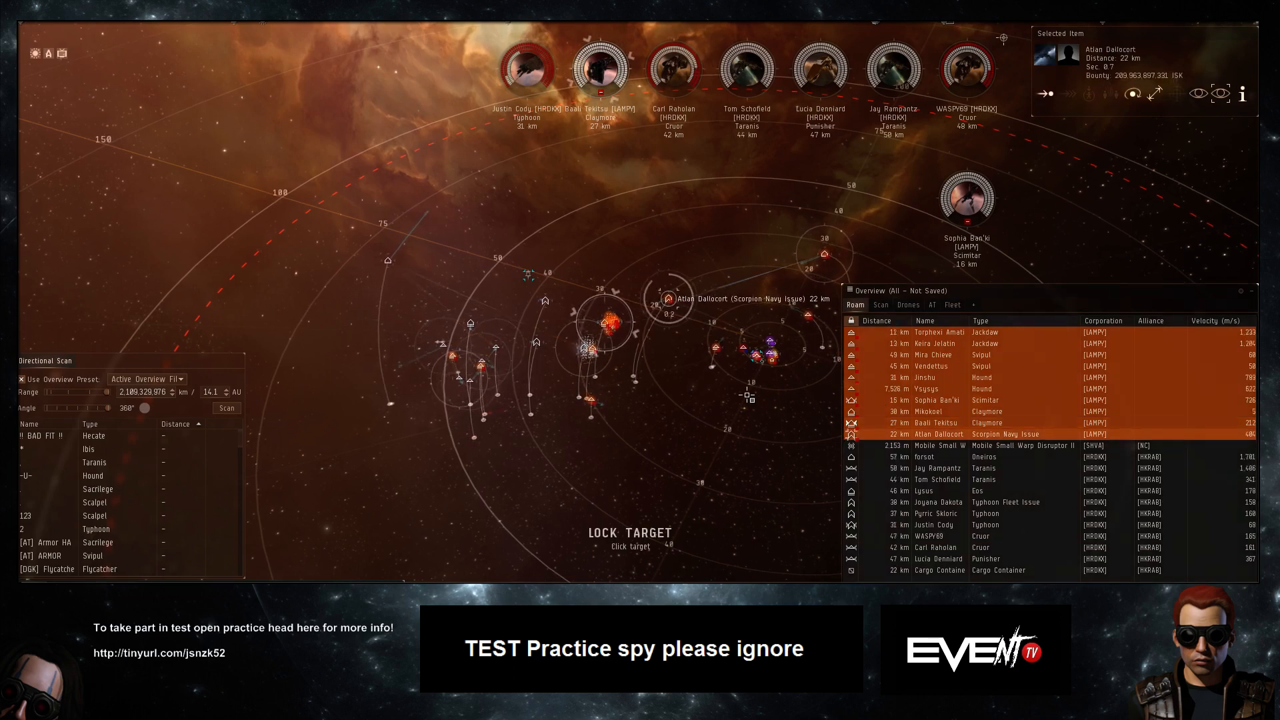
left_click(934, 400)
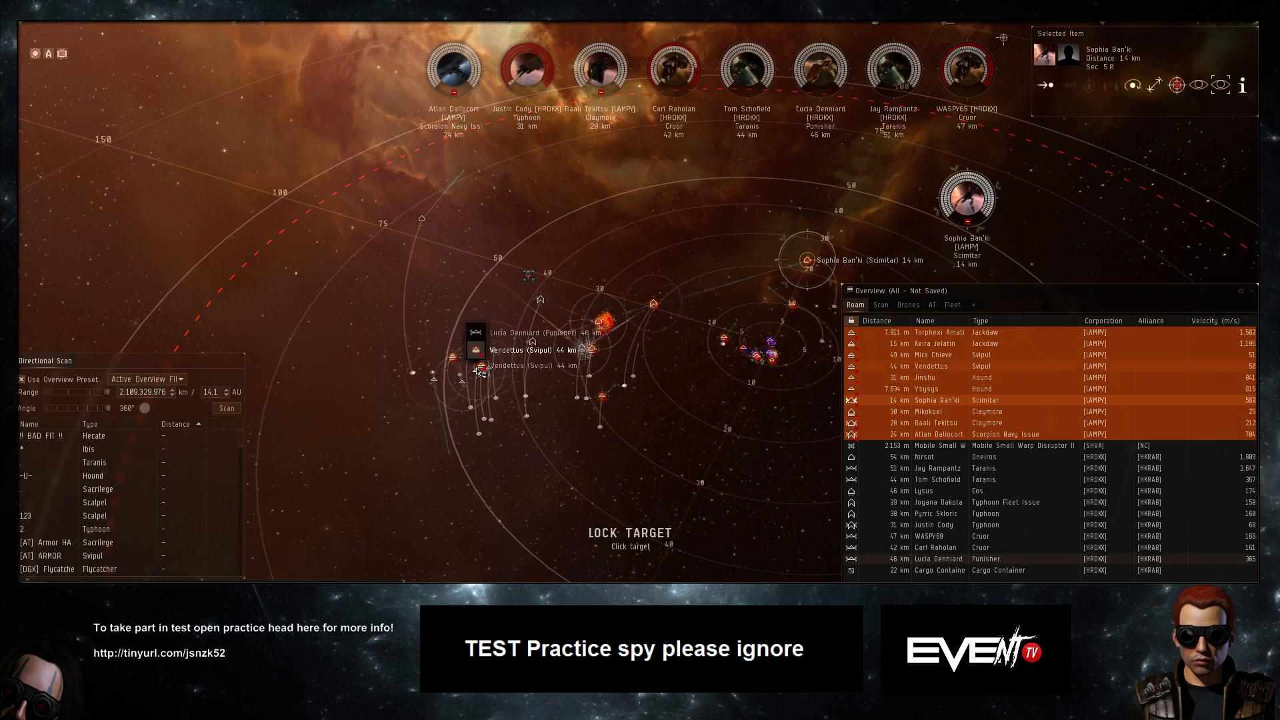
left_click(526, 68)
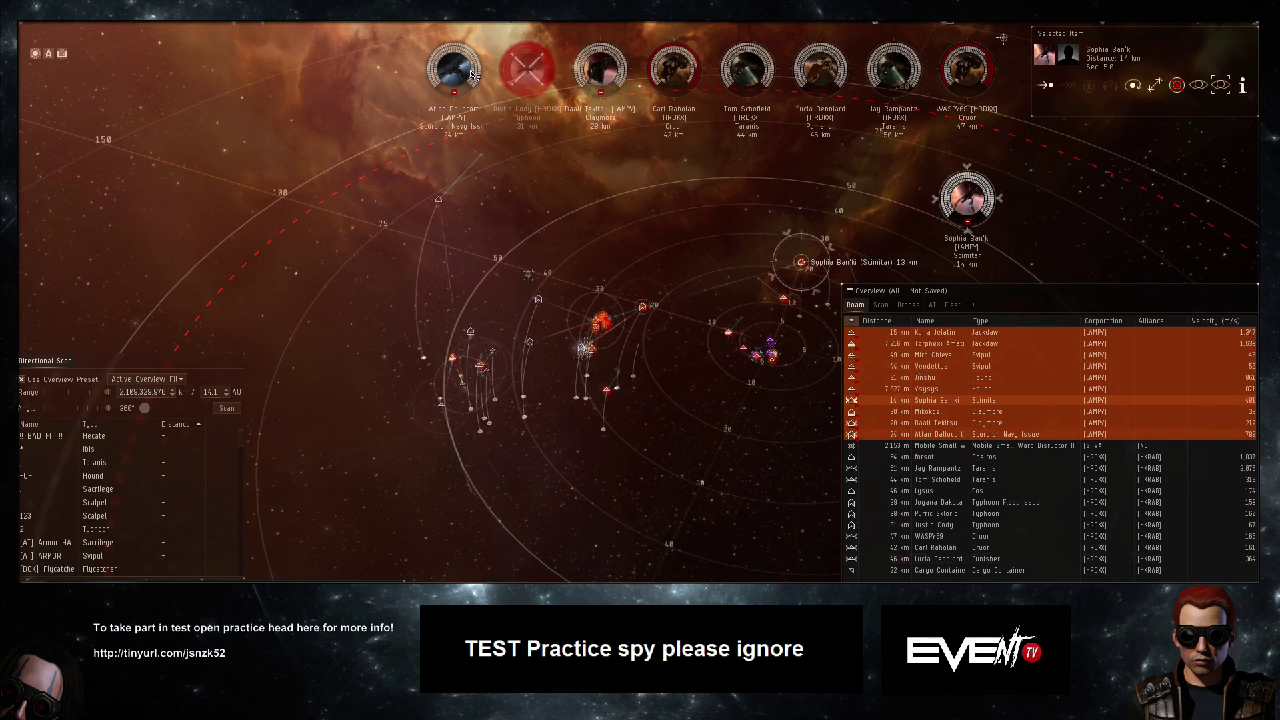
left_click(939, 433)
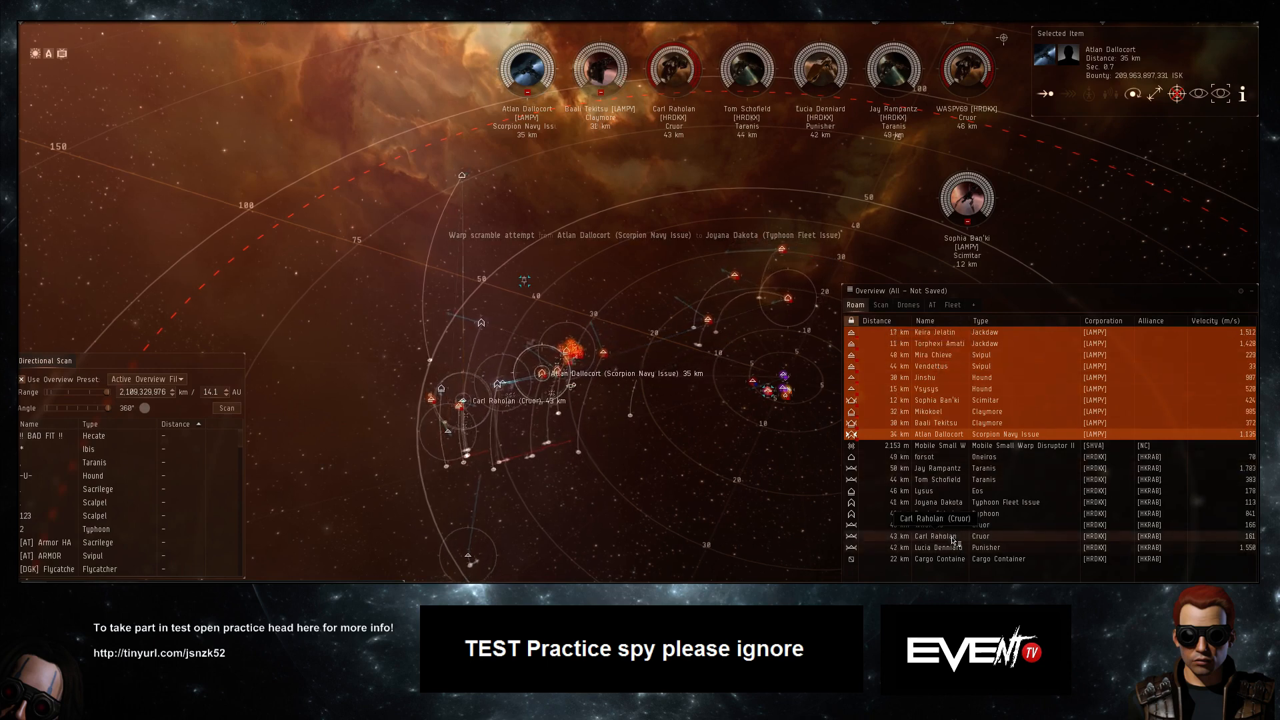
left_click(936, 536)
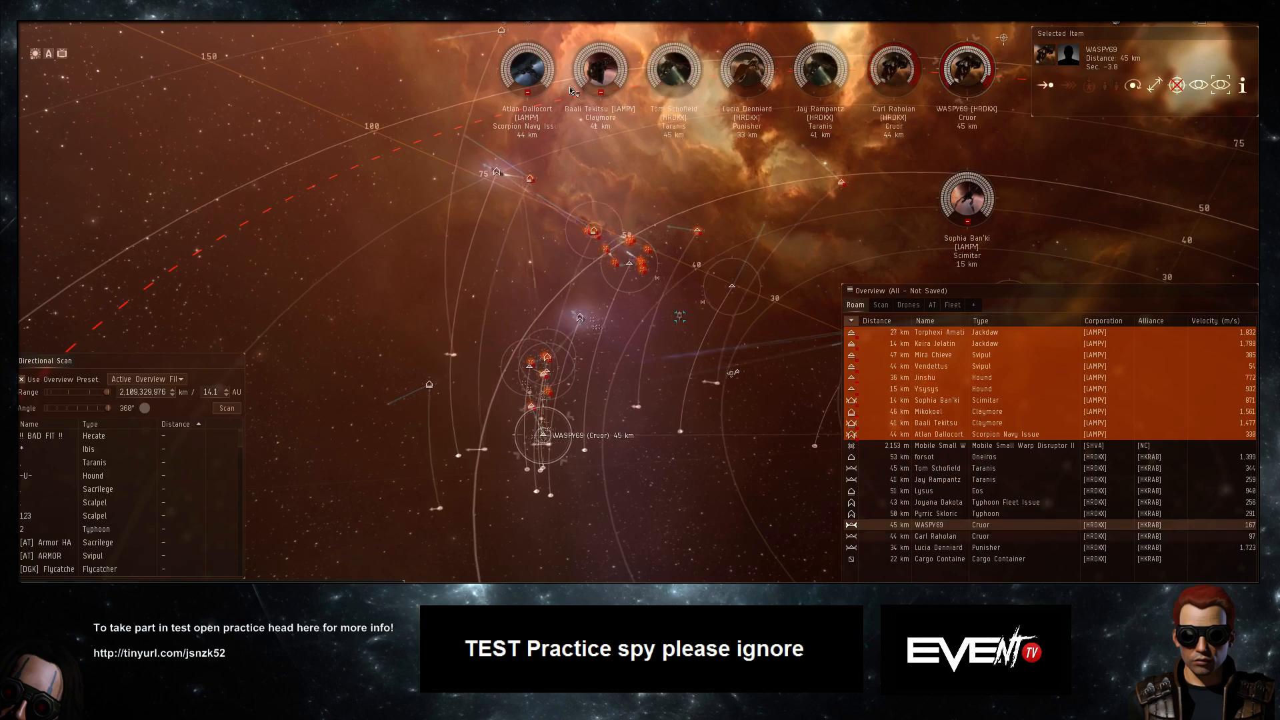
left_click(937, 434)
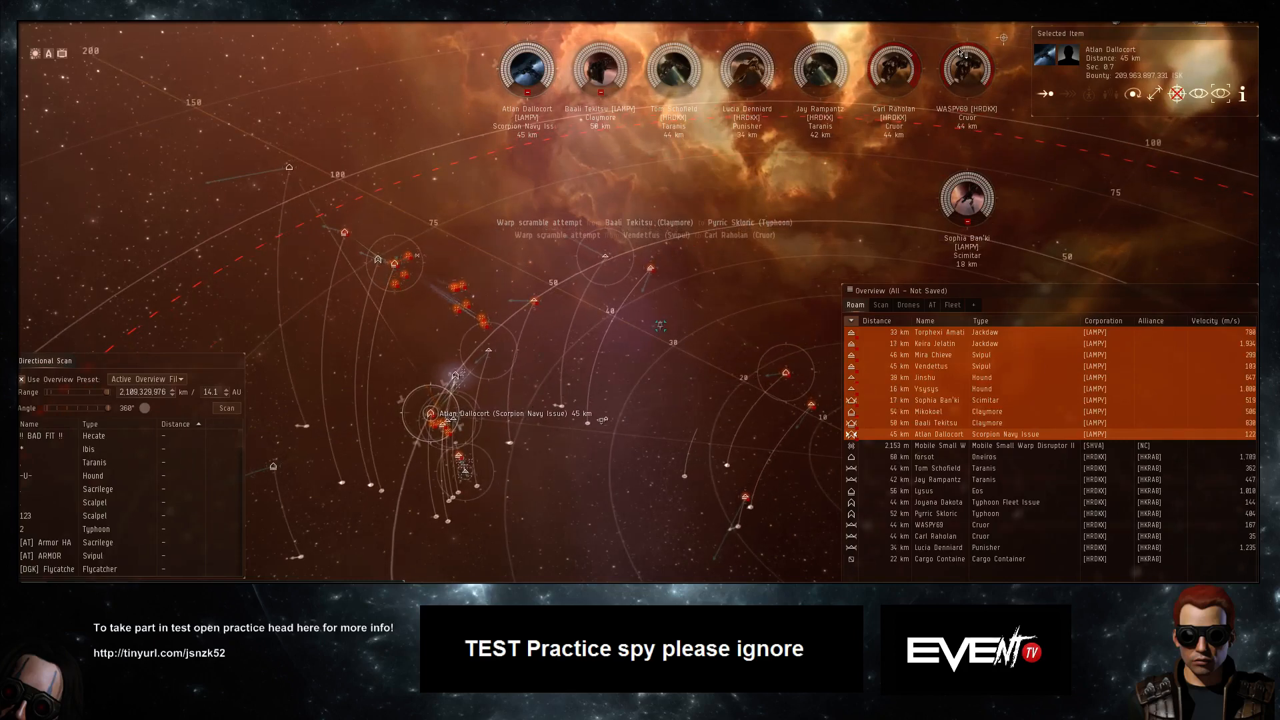
left_click(936, 524)
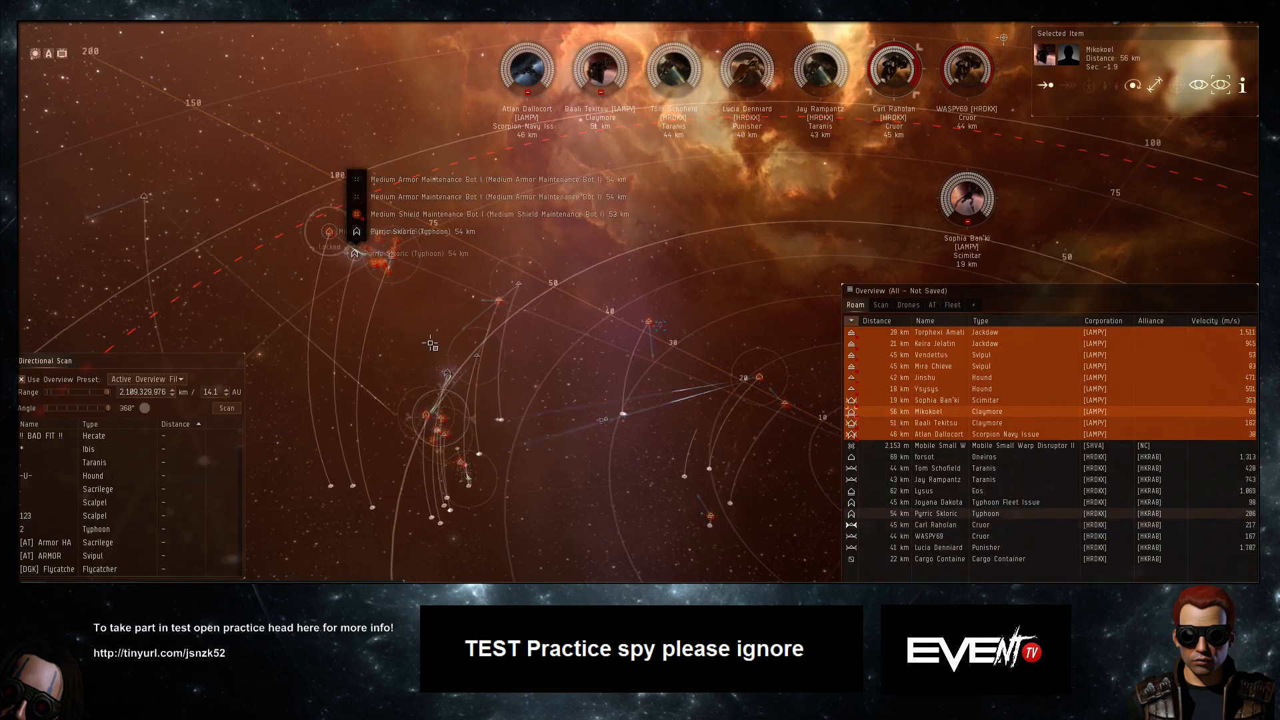
Lock Mikokoel's Claymore and another enemy ship from the Overview
left_click(375, 252)
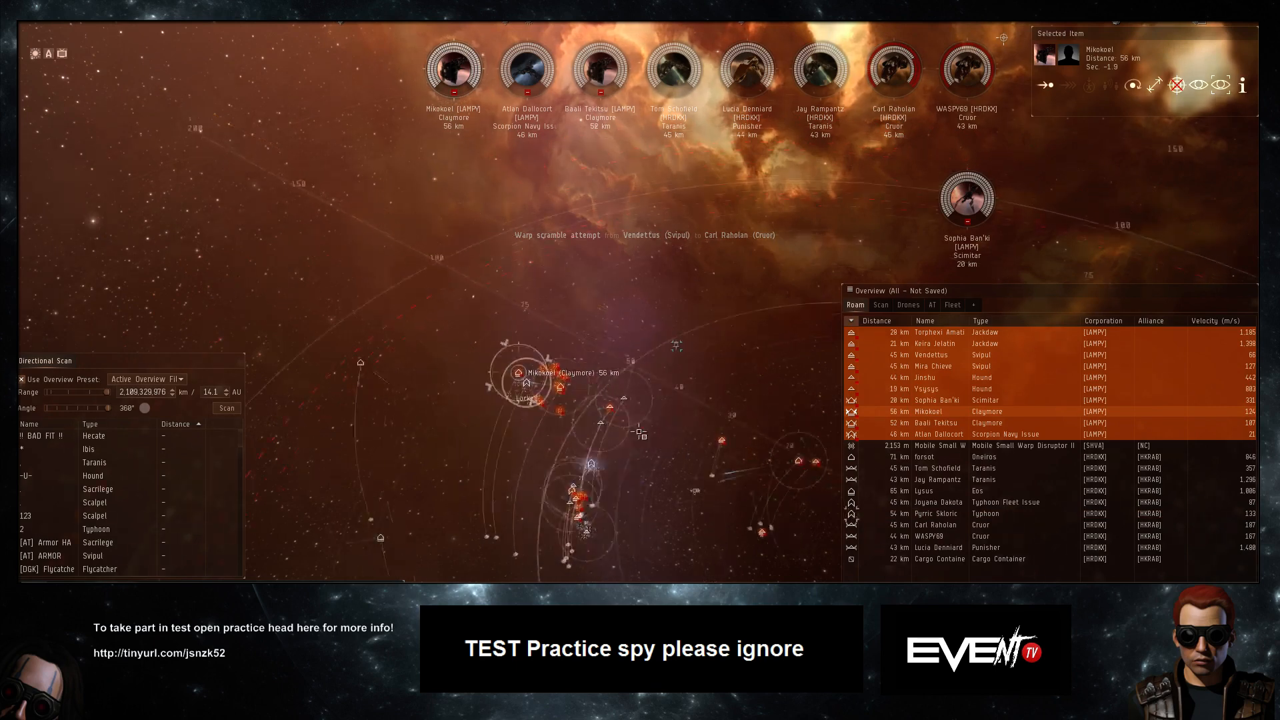
left_click(935, 513)
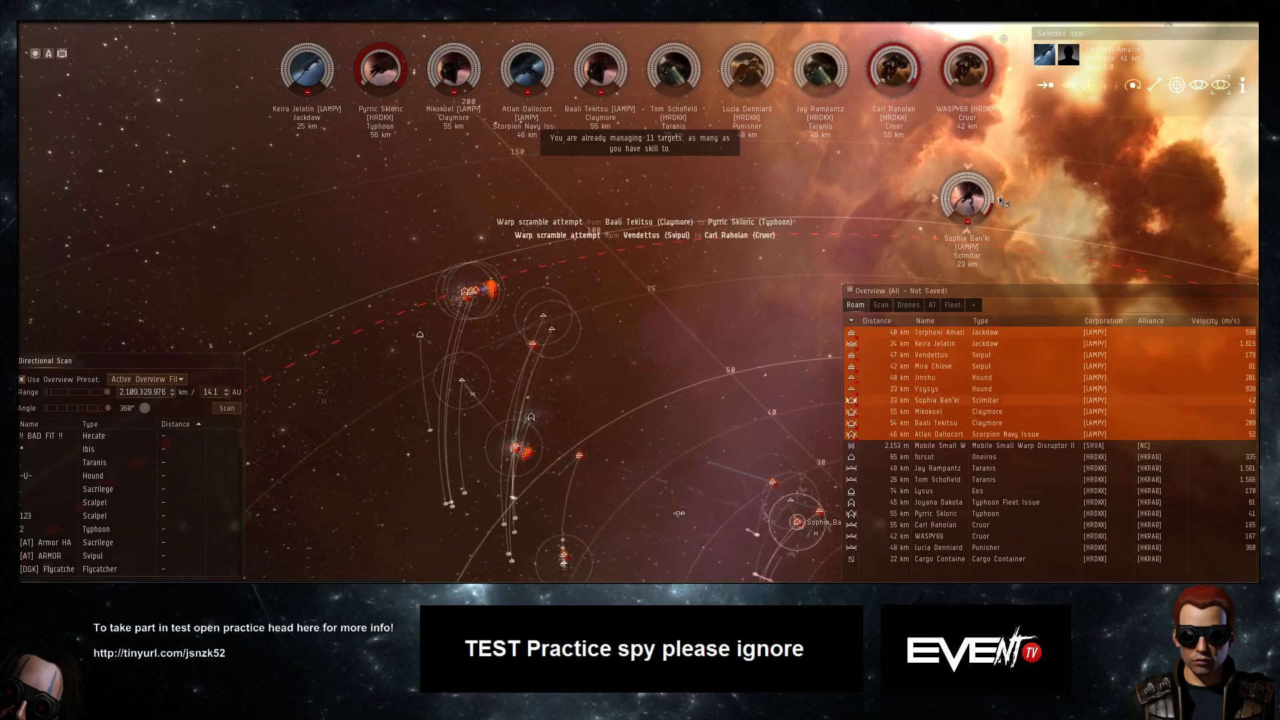
left_click(967, 199)
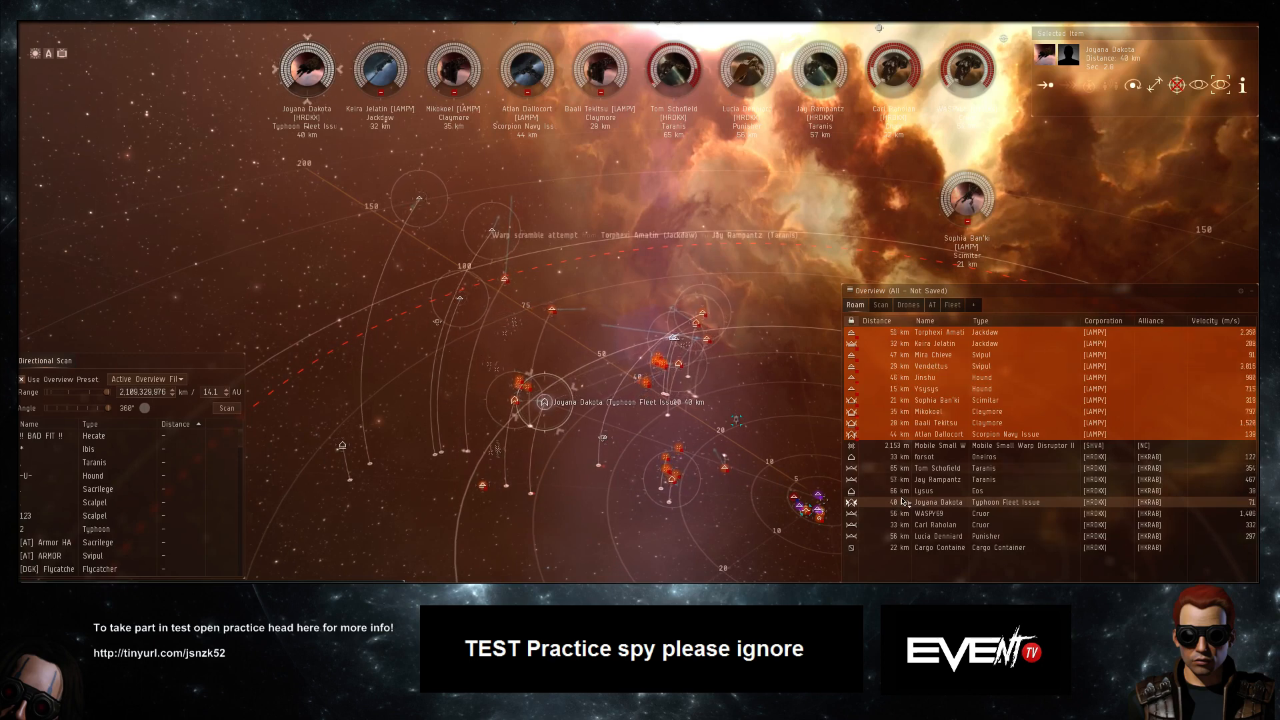
left_click(939, 456)
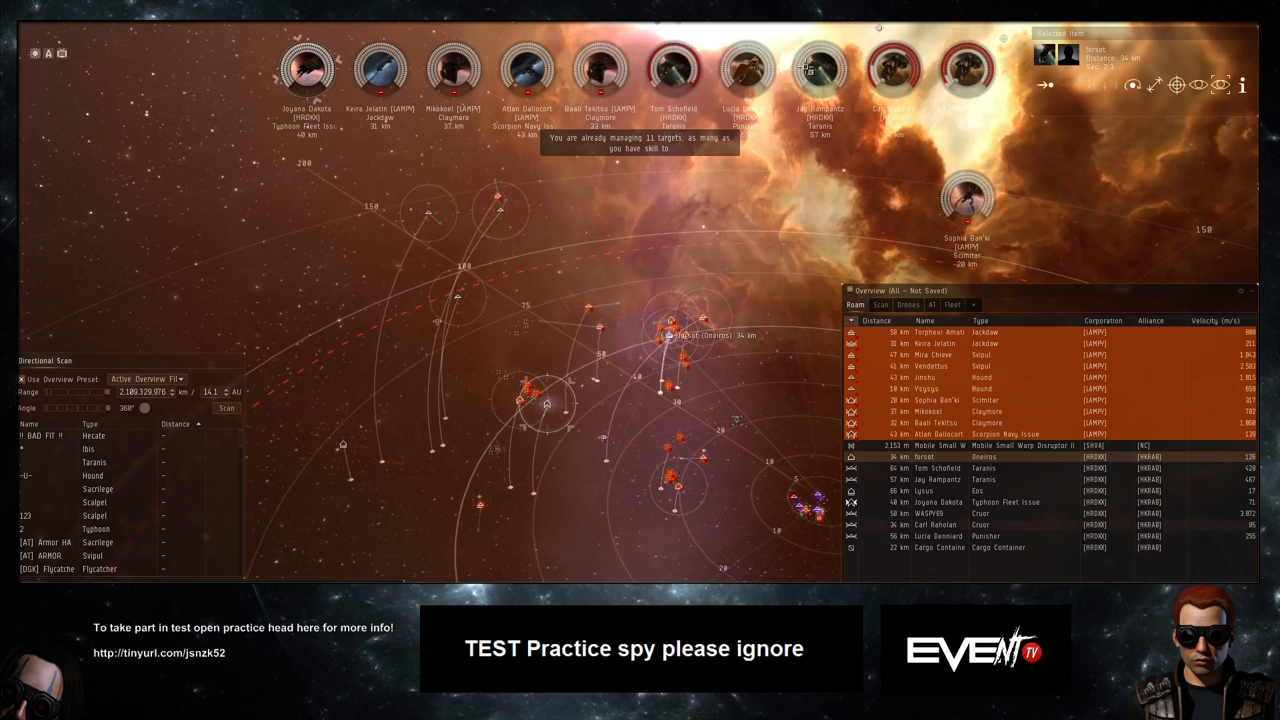
left_click(939, 535)
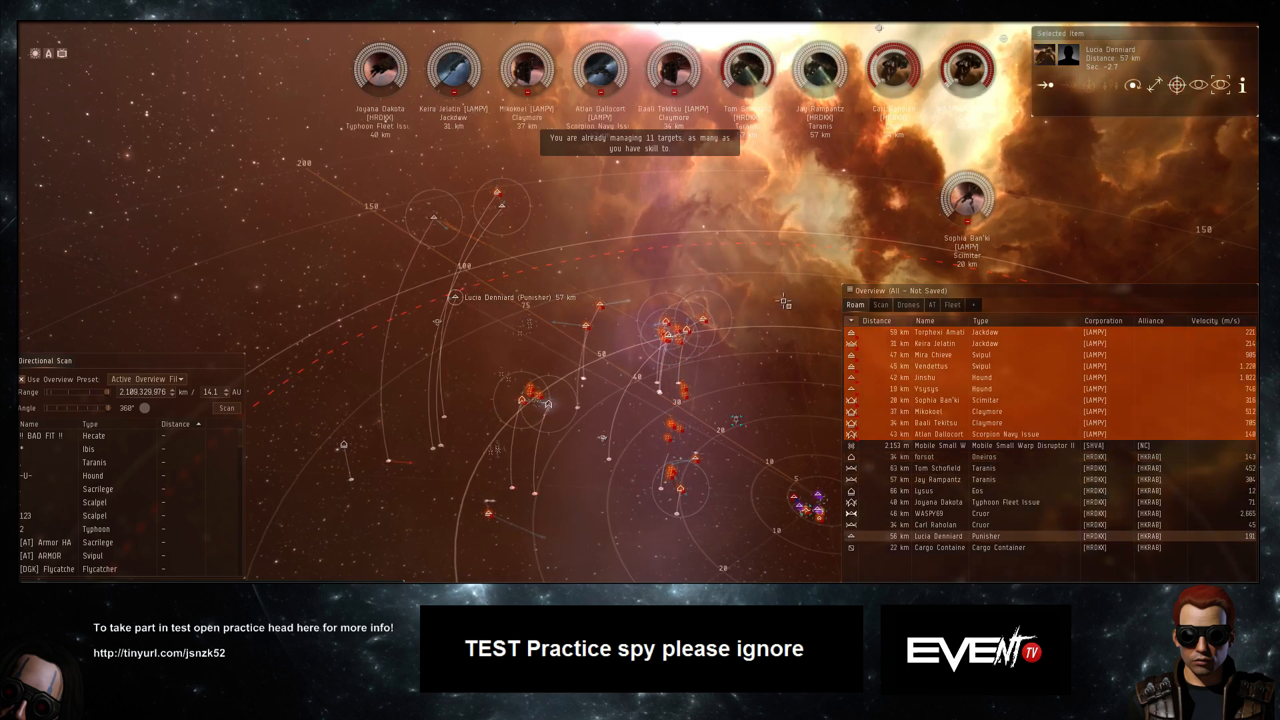